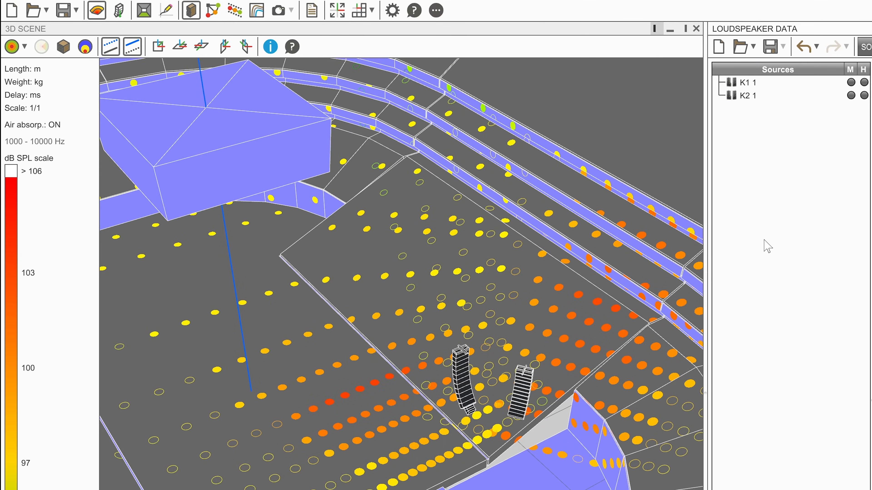
# Switch the 3D scene rendering from SPL to delay mode via the toolbar toggle
pyautogui.click(84, 46)
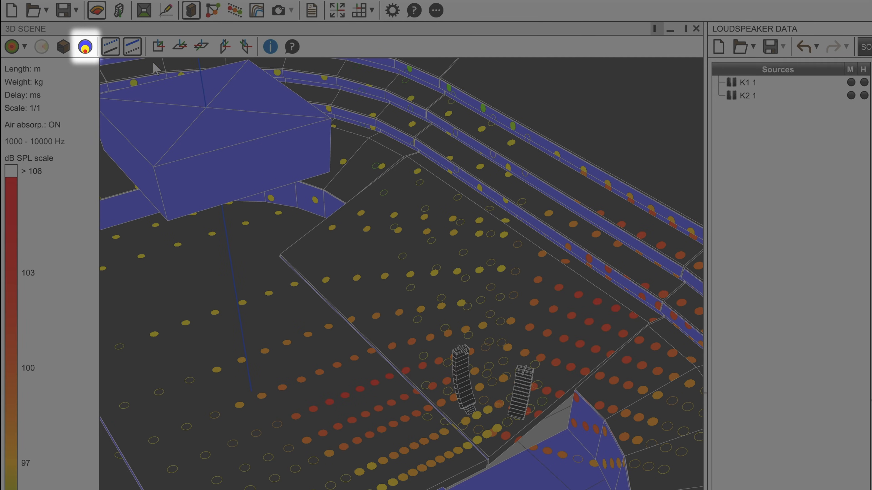
pyautogui.click(85, 46)
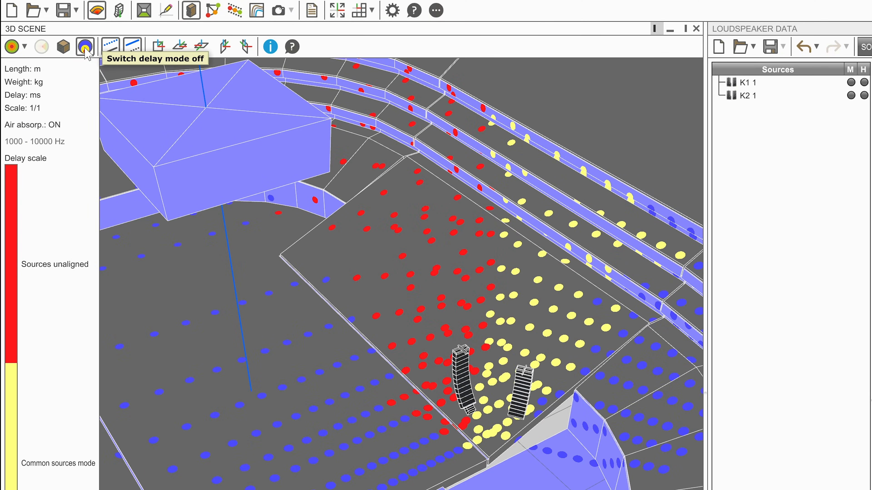
pyautogui.moveTo(207, 83)
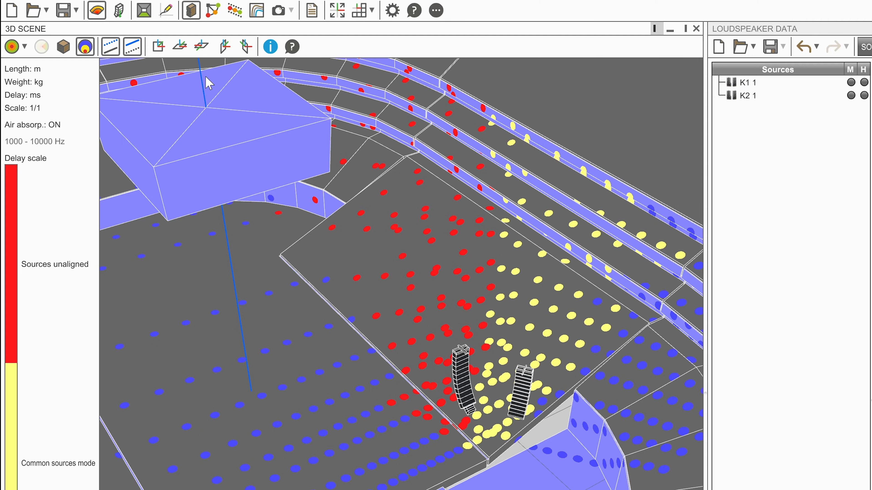
pyautogui.moveTo(213, 82)
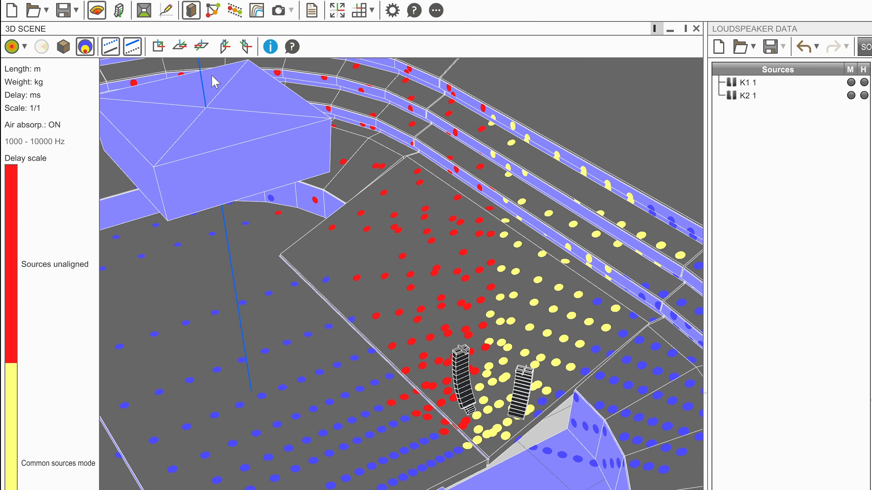
pyautogui.click(393, 10)
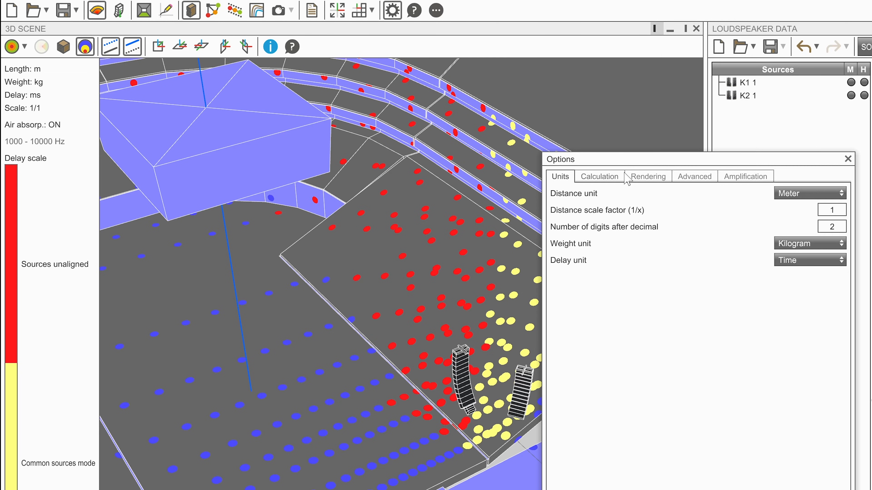
pyautogui.click(648, 176)
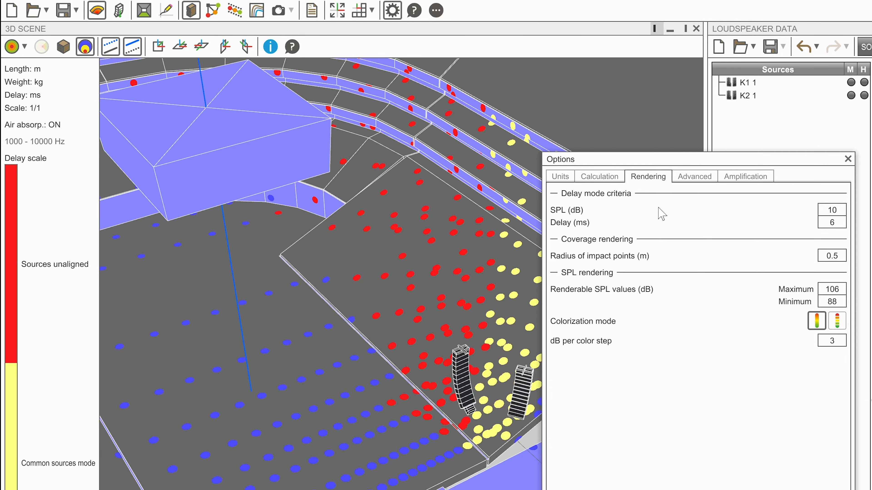
pyautogui.moveTo(830, 241)
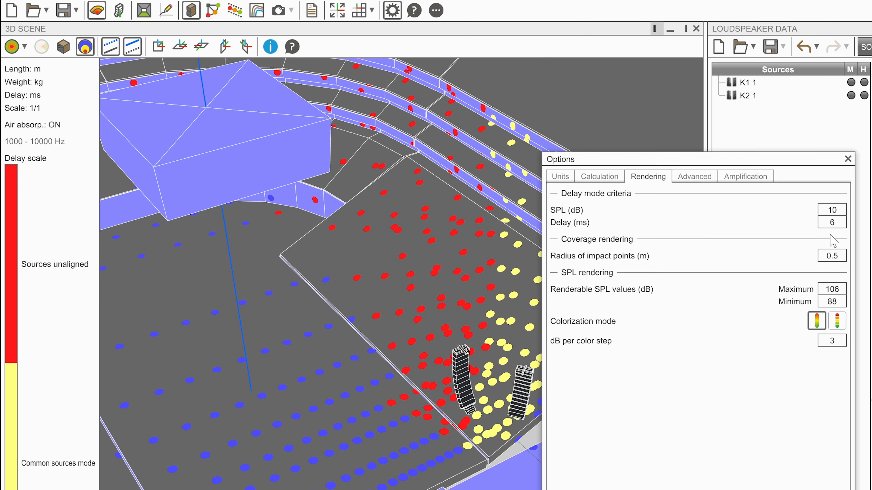
pyautogui.click(847, 158)
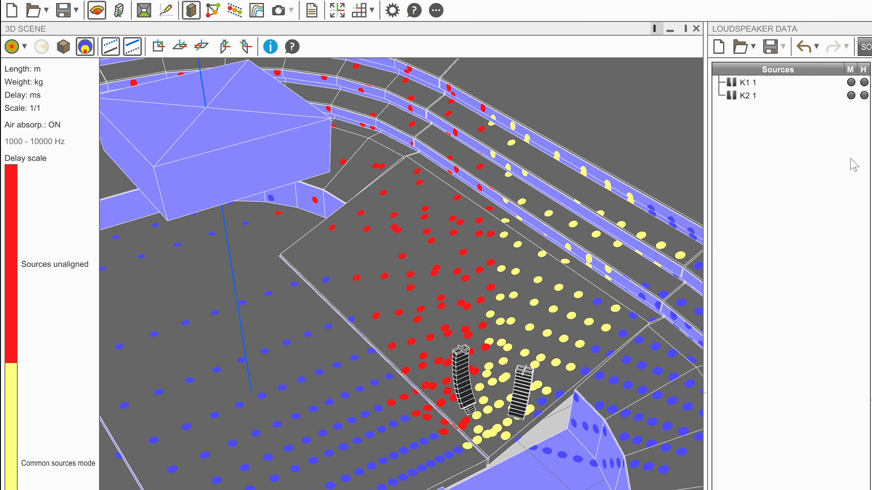
pyautogui.moveTo(744, 194)
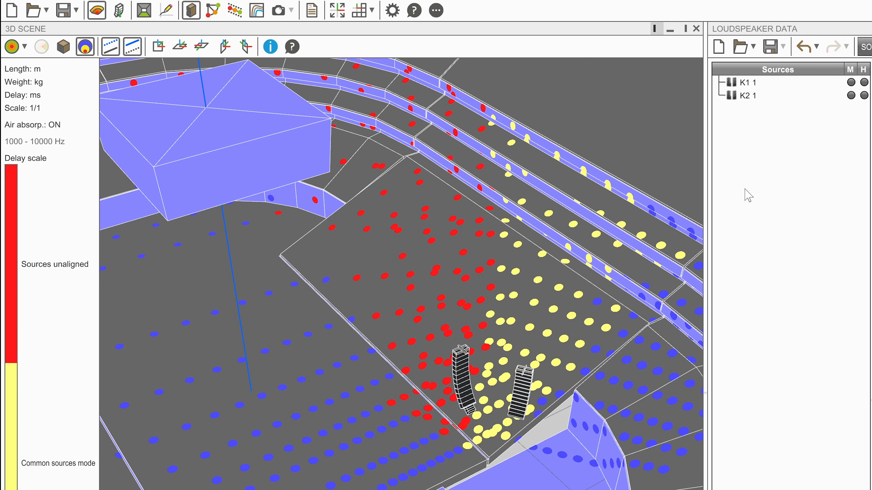
pyautogui.moveTo(447, 326)
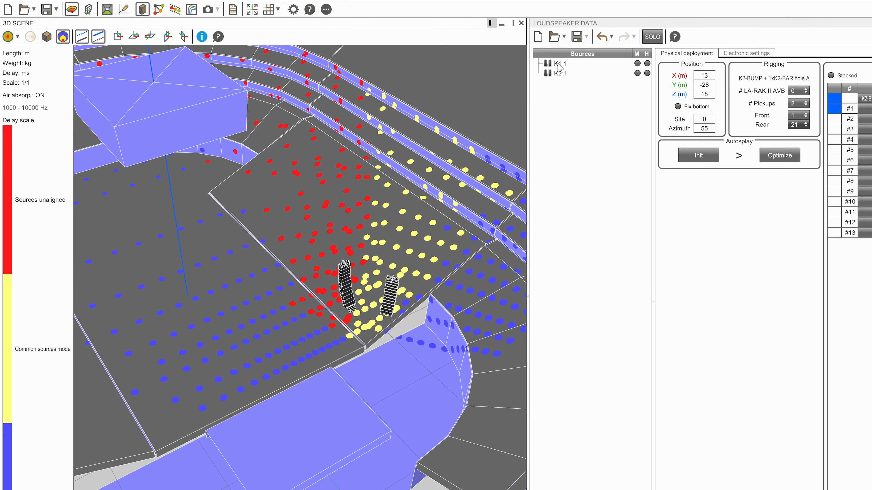
# Enter a Global Delay value for source K1 1 in its Electronic settings
pyautogui.click(746, 54)
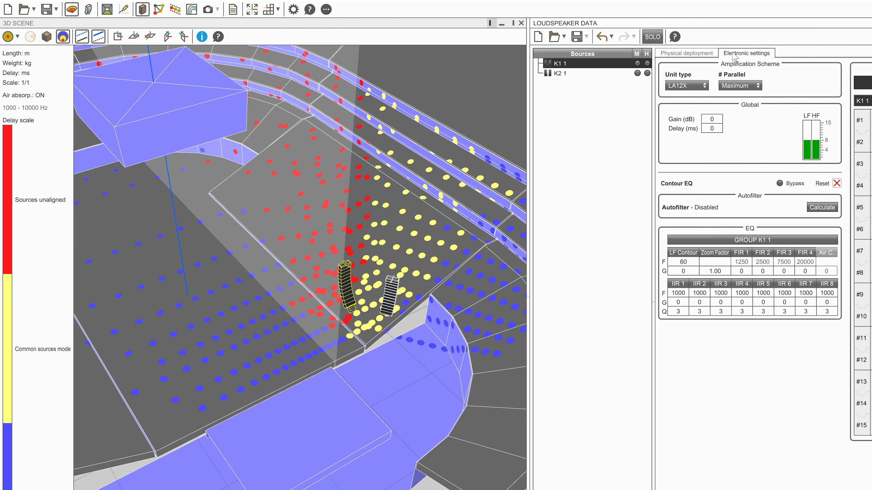
pyautogui.click(712, 129)
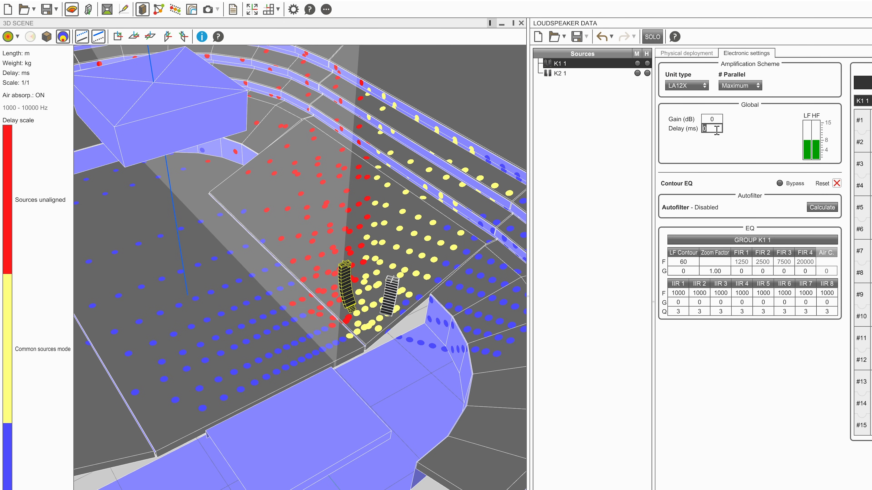
pyautogui.write('3')
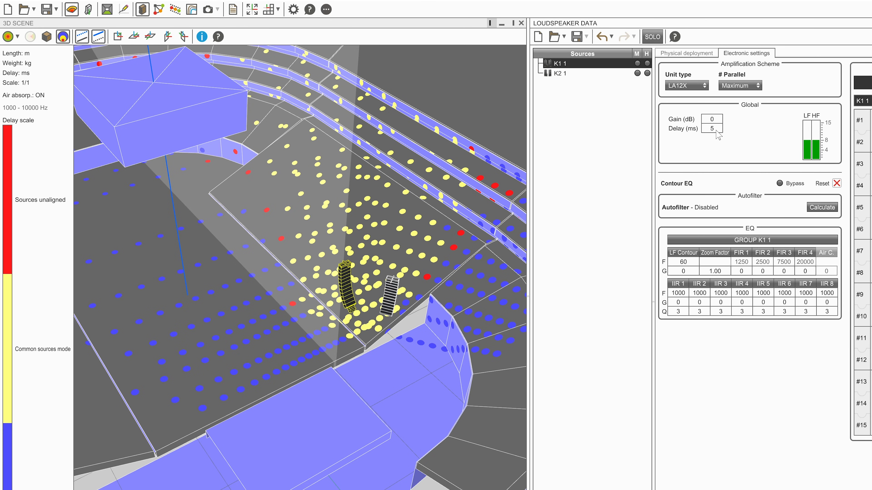
pyautogui.moveTo(164, 65)
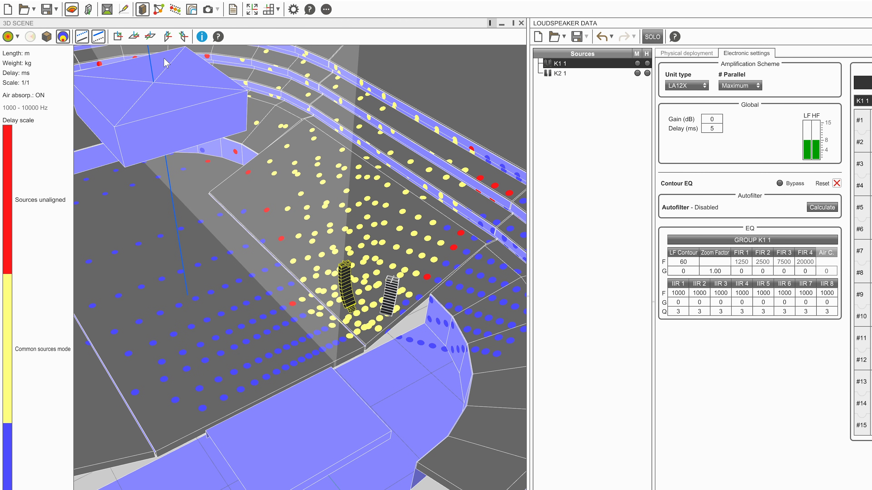